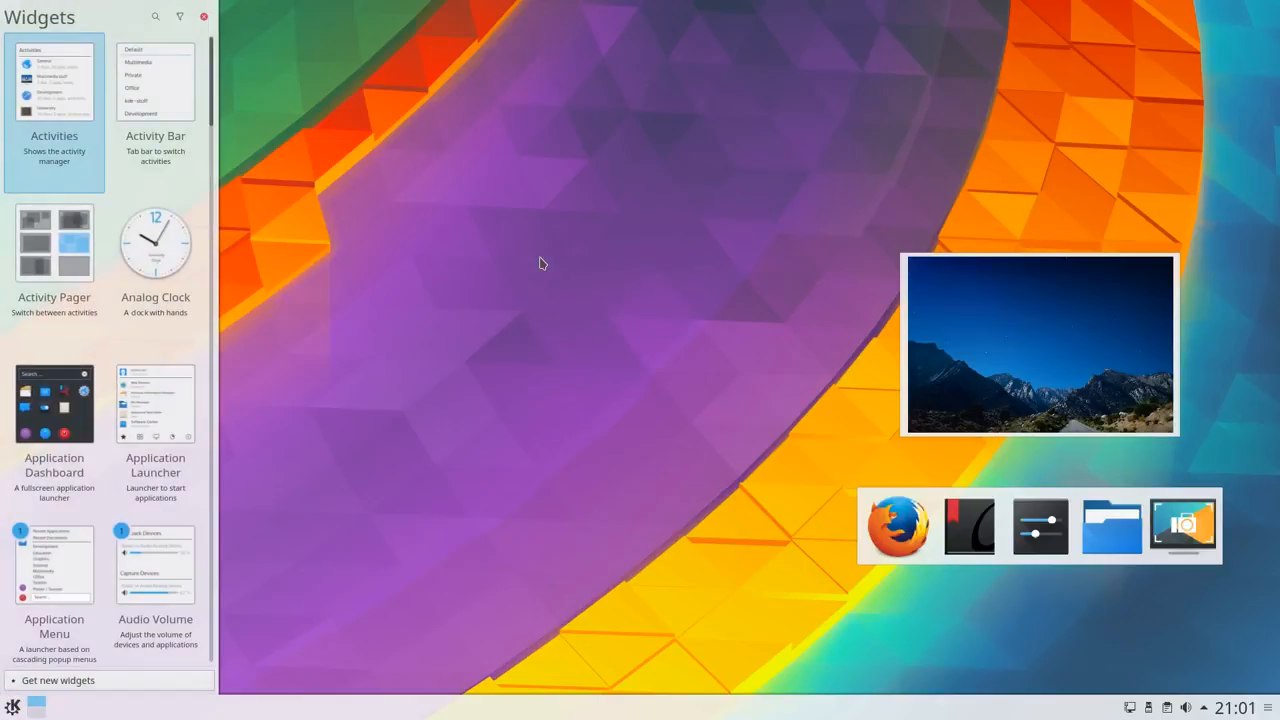
Search widgets for 'clock', then return to the empty desktop with its bottom panel
{"action": "type", "text": "clock"}
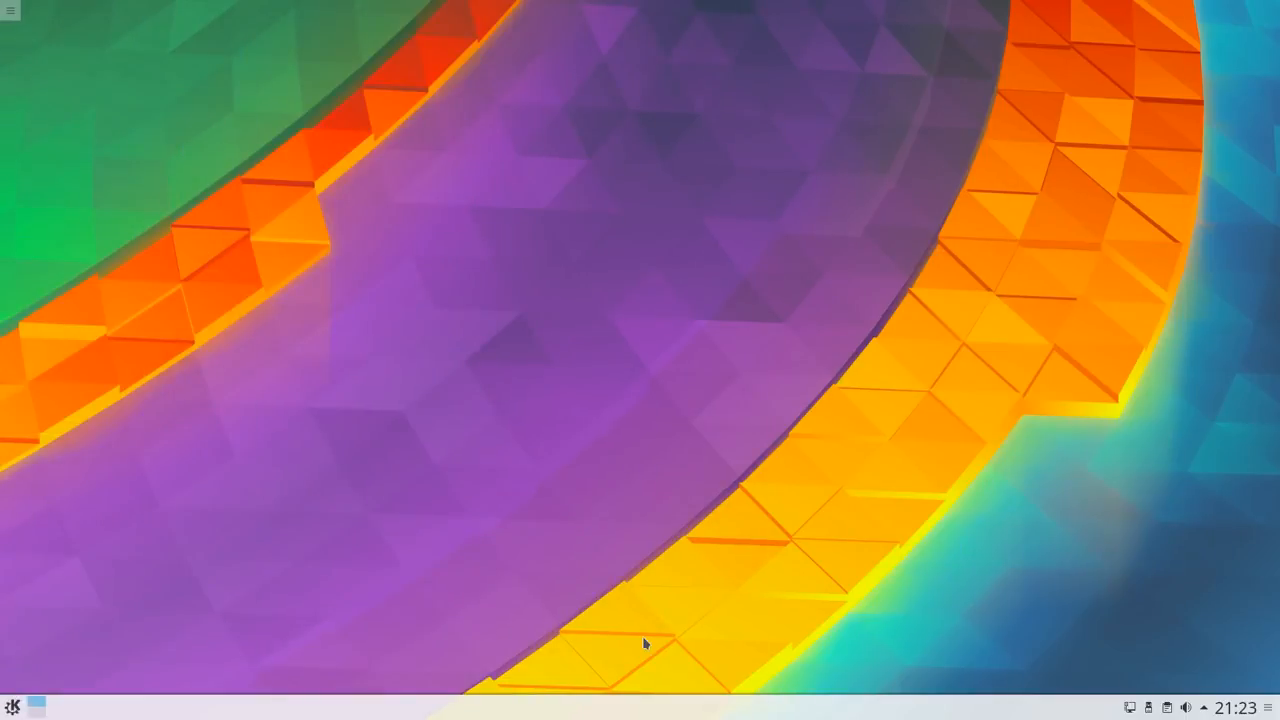
Search KRunner for 'plasma' and launch the Plasma Look And Feel Explorer
{"action": "type", "text": "plasma"}
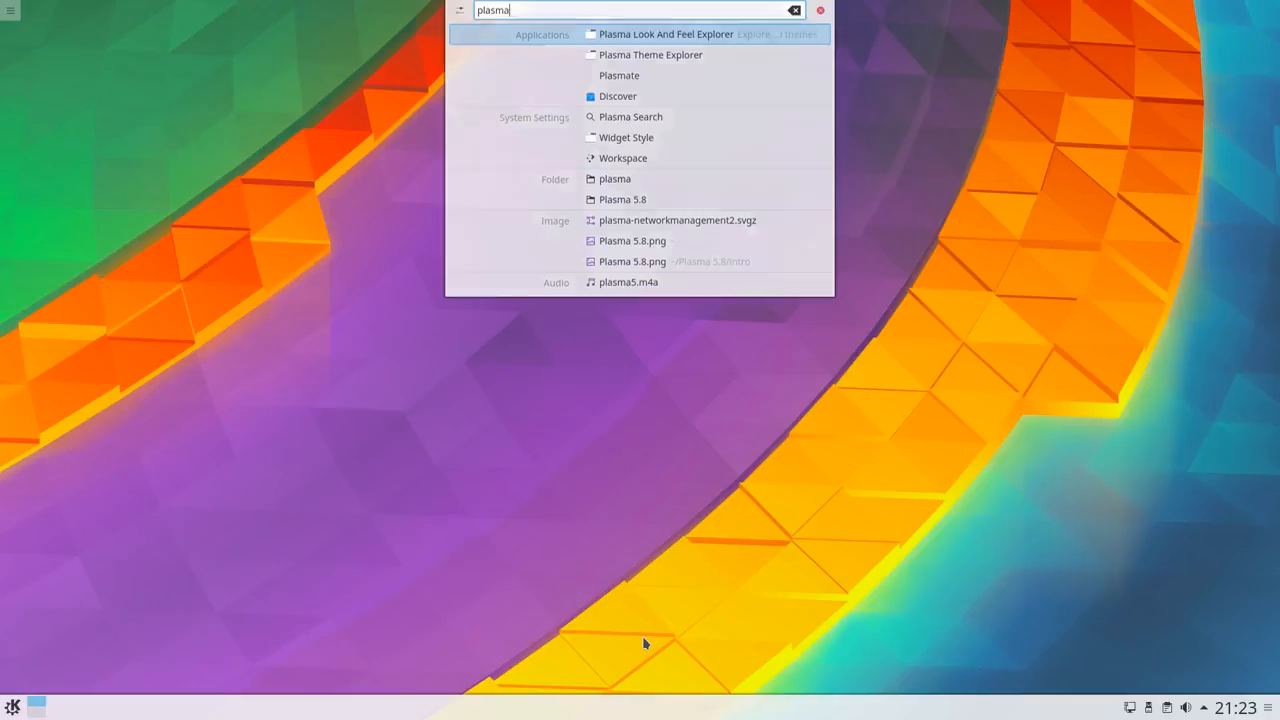
{"action": "left_click", "coordinate": [515, 138]}
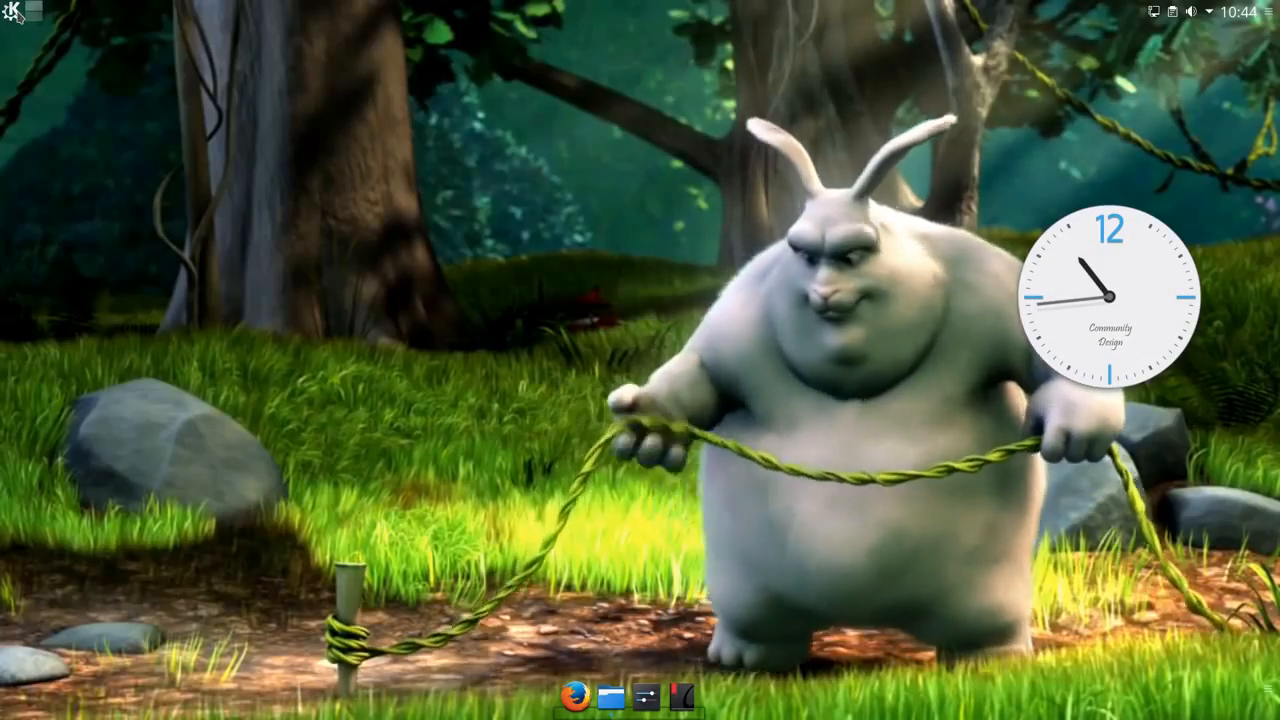
Lock the screen with Ctrl+Alt+L to reach the password prompt
{"action": "left_click", "coordinate": [11, 11]}
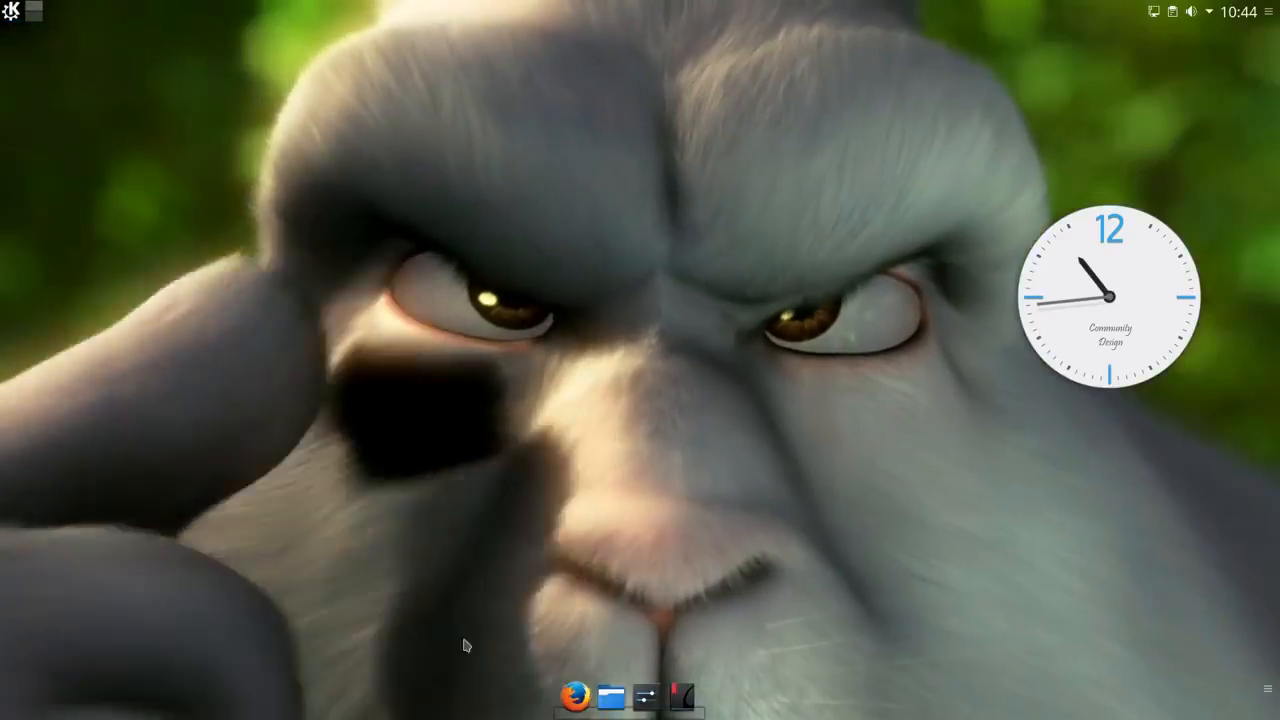
{"action": "left_click", "coordinate": [608, 694]}
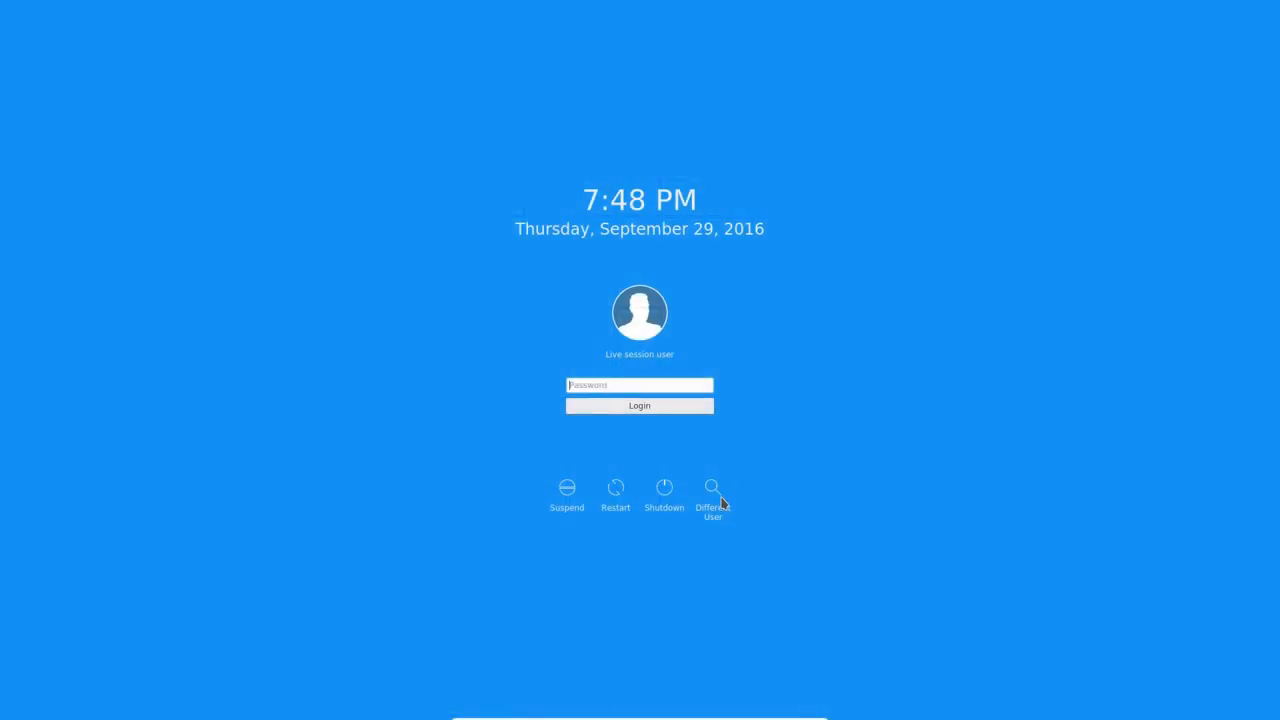
Try Different User, go back to the login prompt, unlock, and open the desktop menu
{"action": "left_click", "coordinate": [712, 488]}
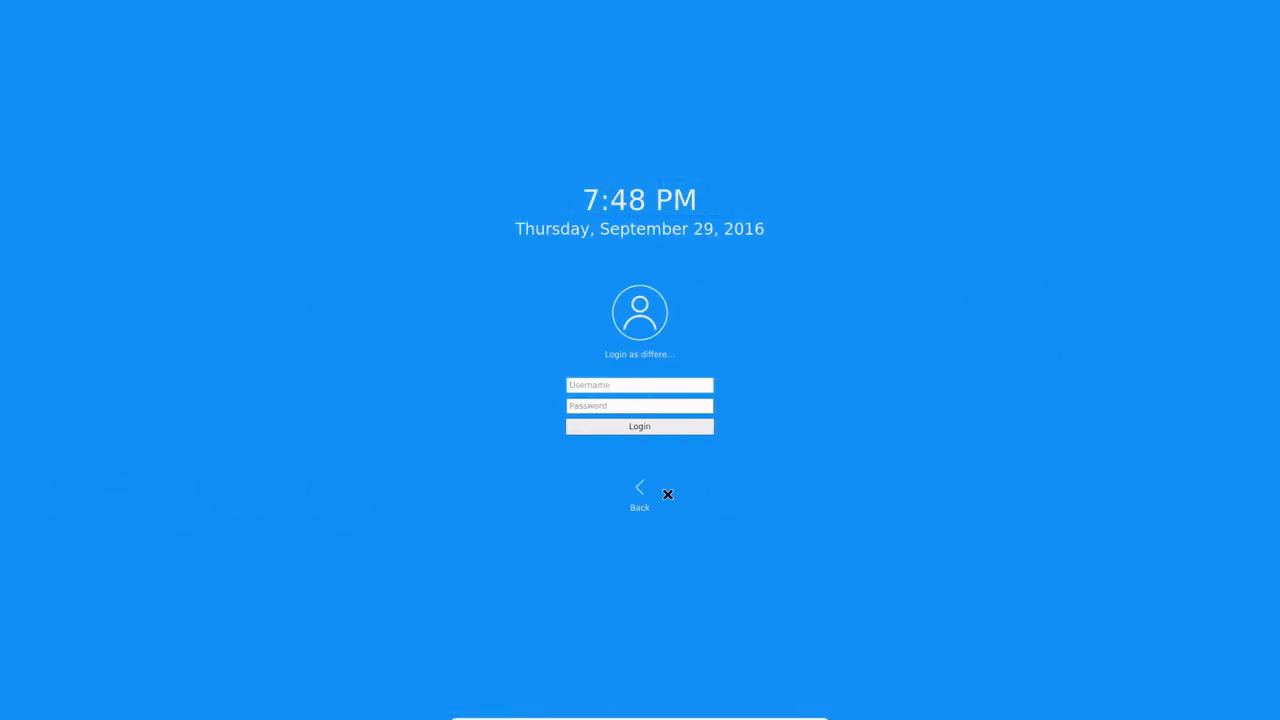
{"action": "left_click", "coordinate": [639, 488]}
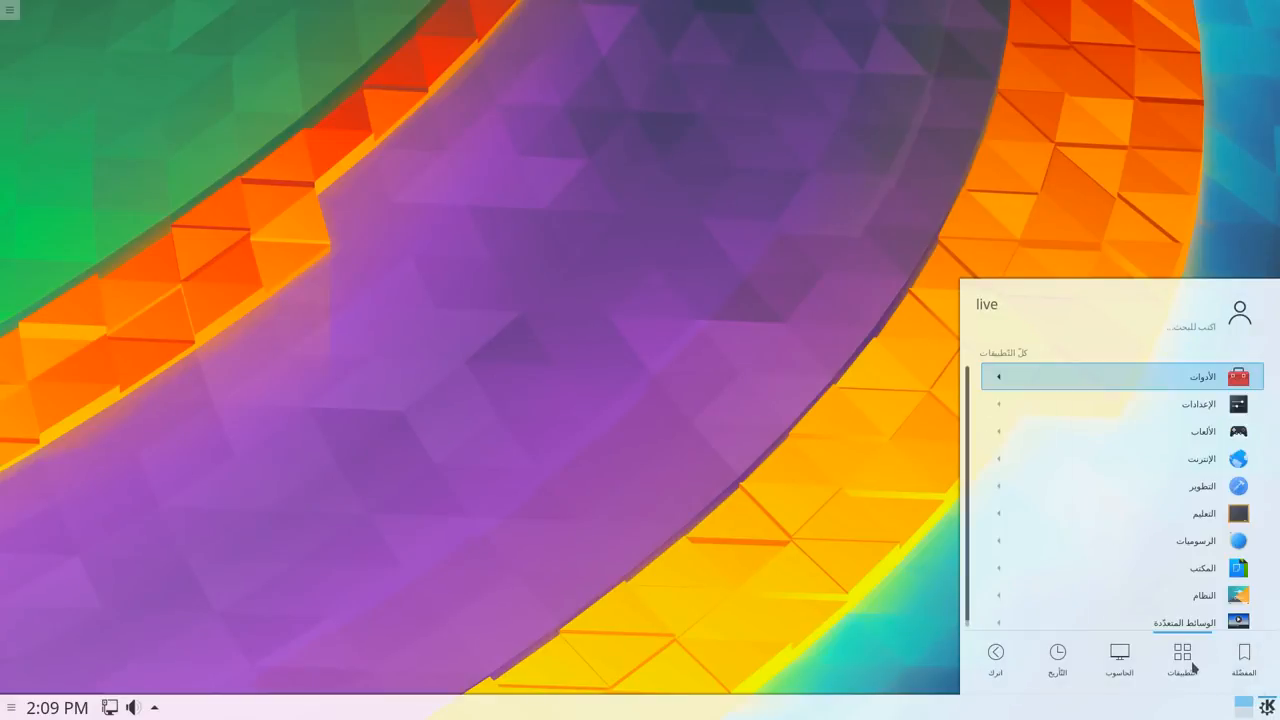
{"action": "left_click", "coordinate": [1057, 658]}
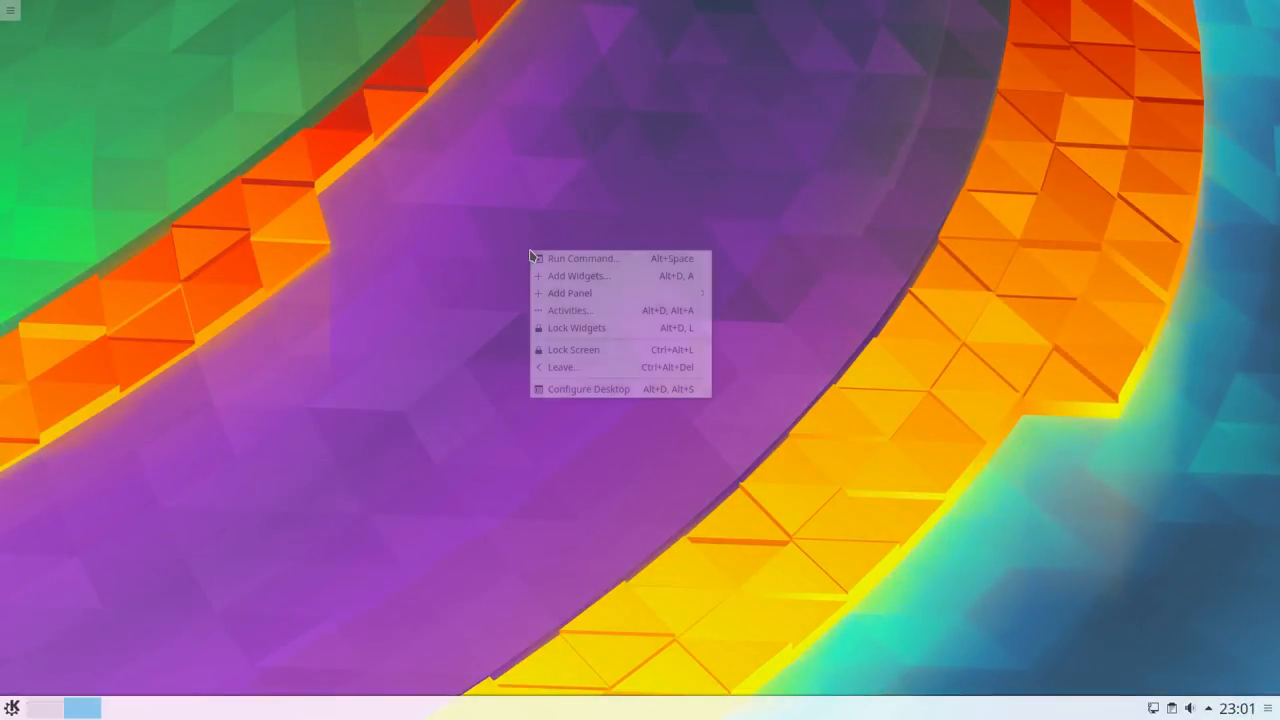
Click on empty desktop to close the context menu
{"action": "left_click", "coordinate": [576, 349]}
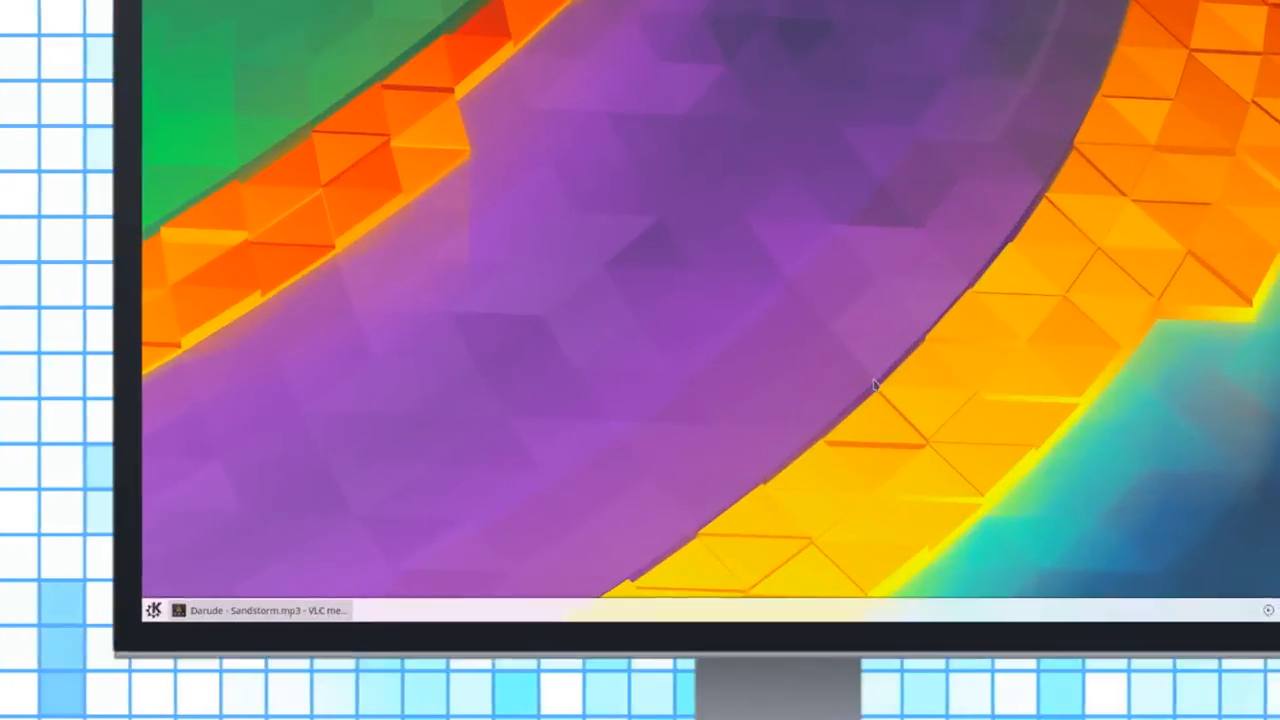
List Discover's installed apps, then view Media Controller and Run Command global shortcuts
{"action": "right_click", "coordinate": [262, 610]}
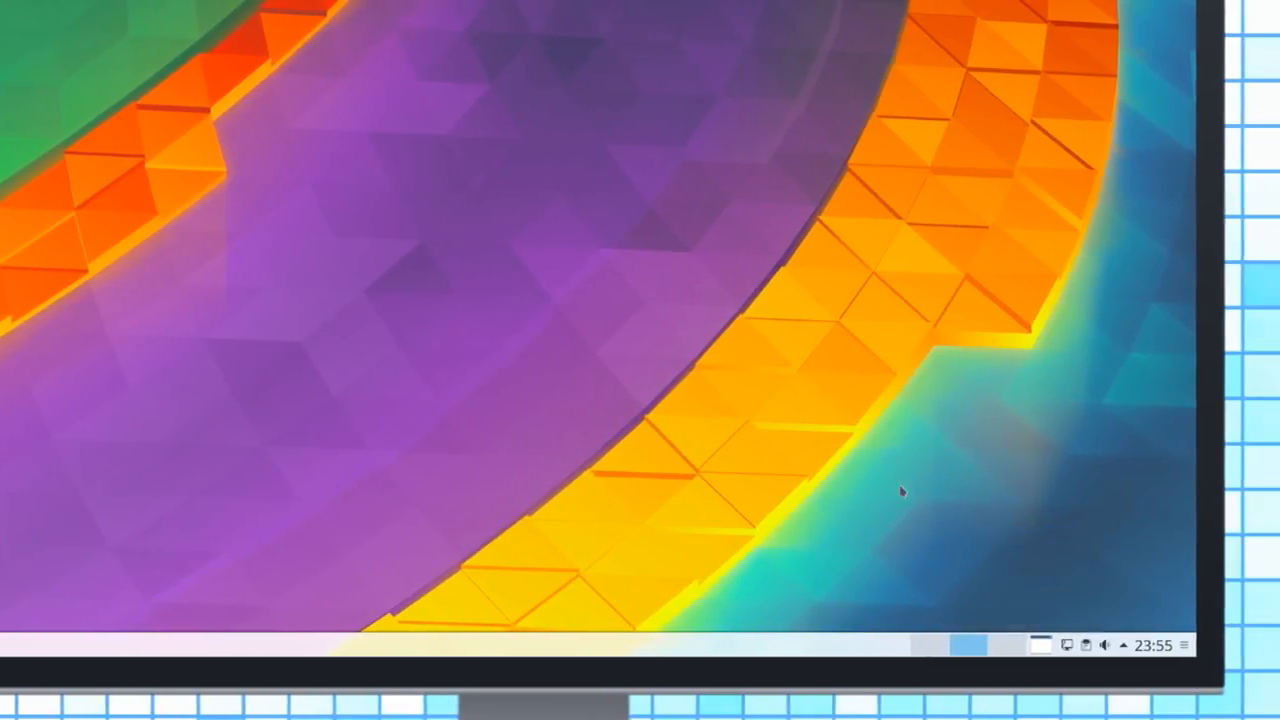
{"action": "right_click", "coordinate": [942, 647]}
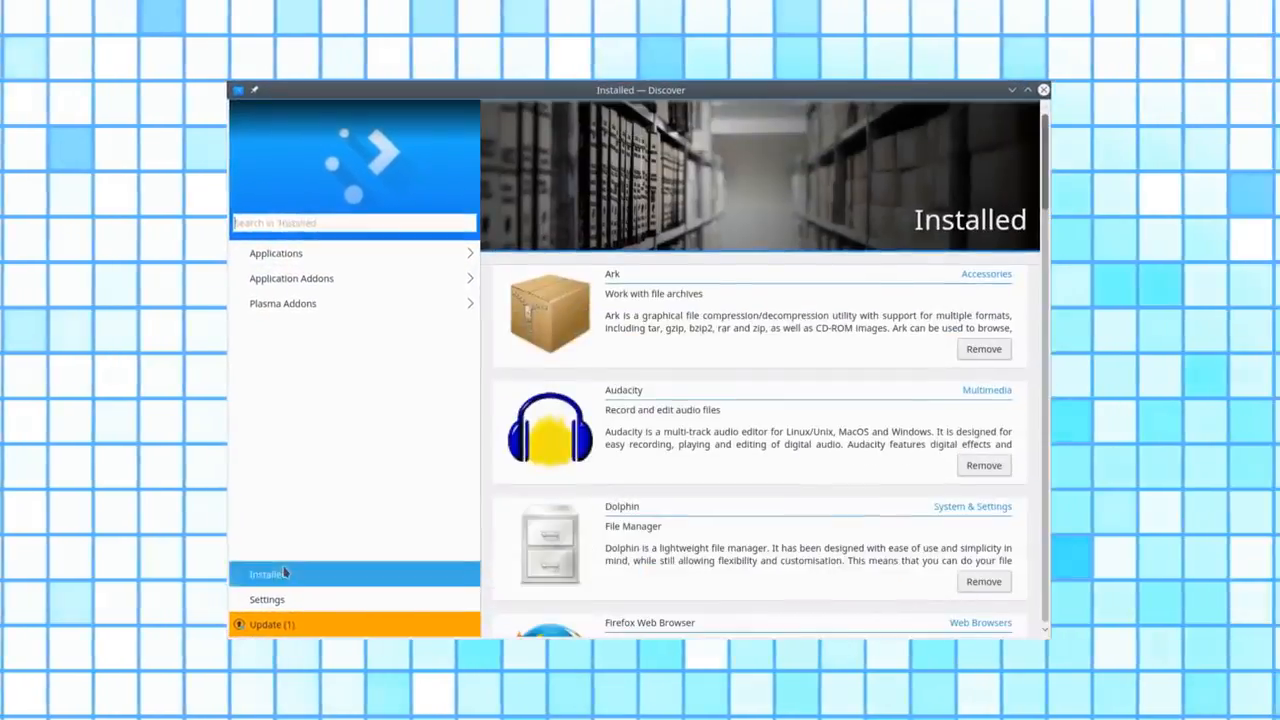
{"action": "left_click", "coordinate": [272, 624]}
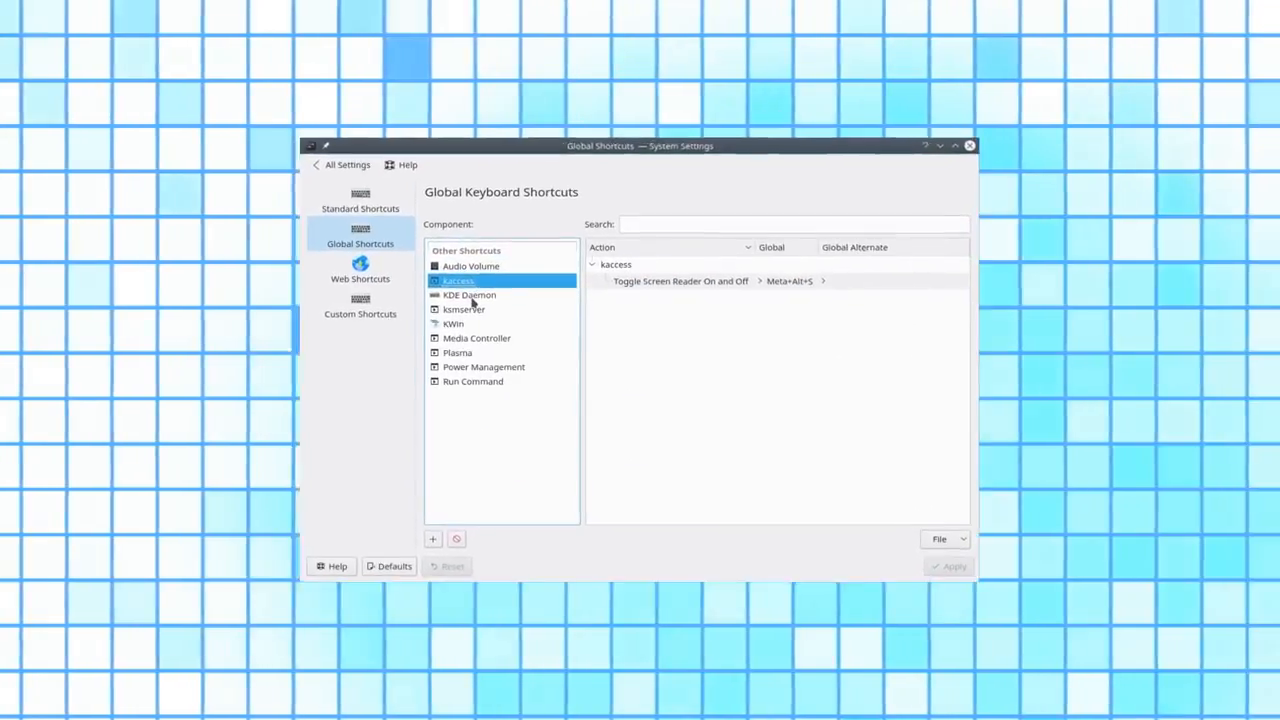
{"action": "left_click", "coordinate": [476, 337]}
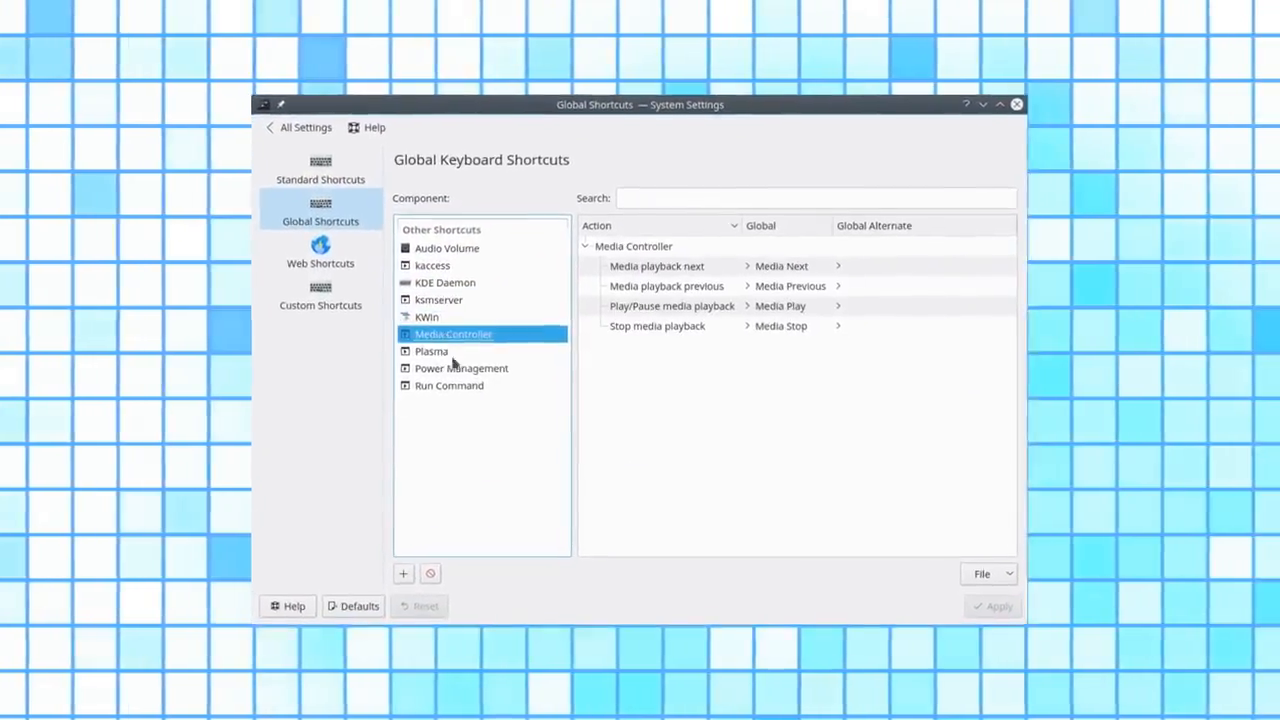
{"action": "left_click", "coordinate": [449, 385]}
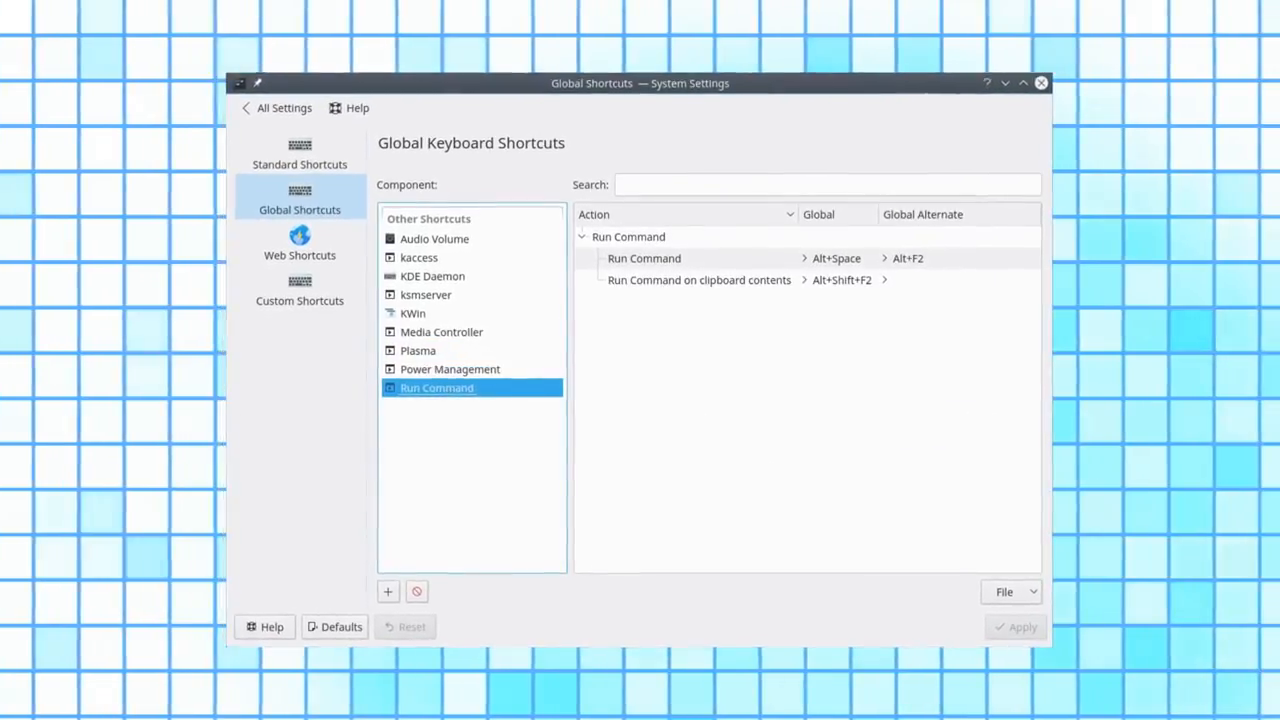